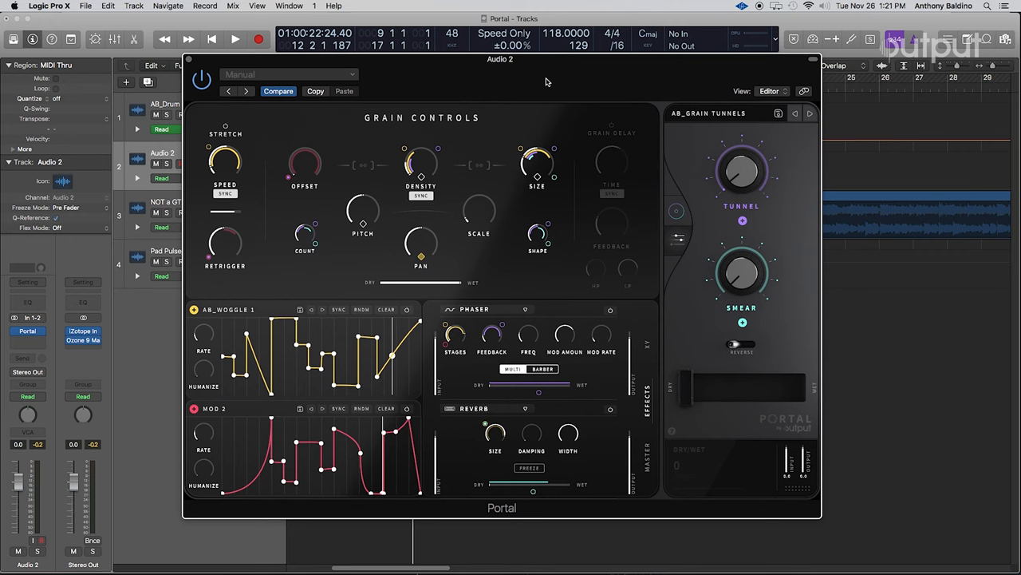
Raise Portal's Dry/Wet mix to 100 so the Grain Tunnels effect plays fully wet.
click(235, 39)
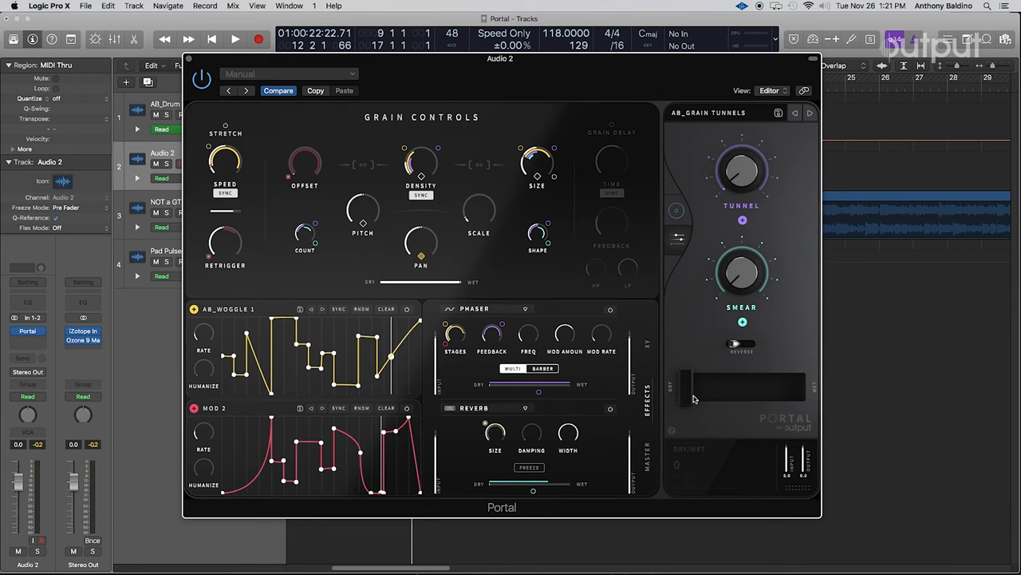
click(235, 39)
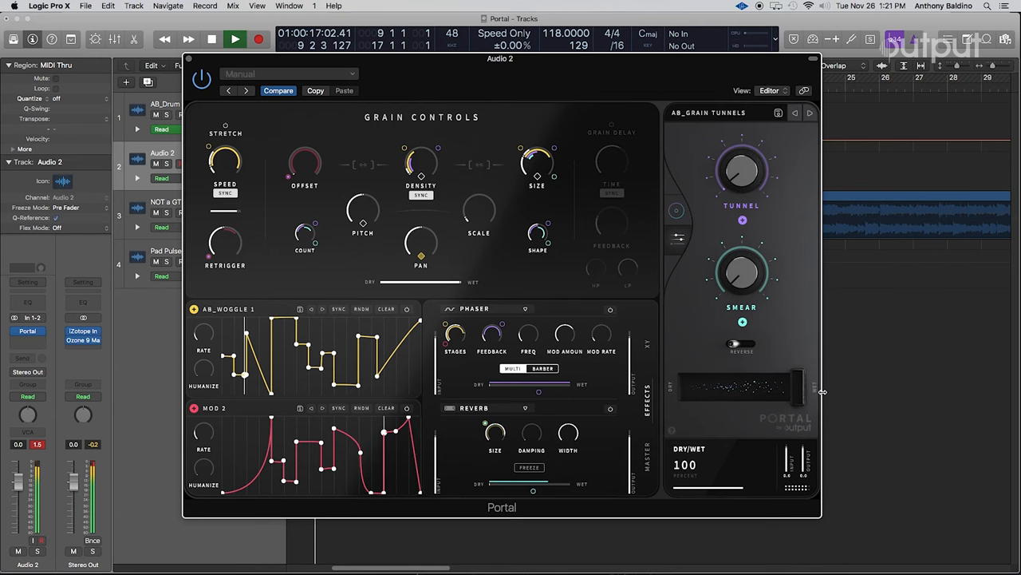